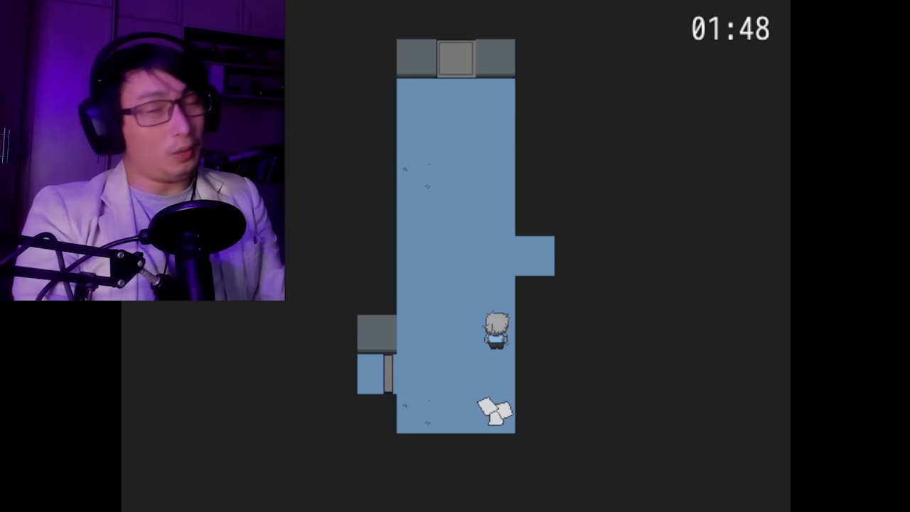
key("down")
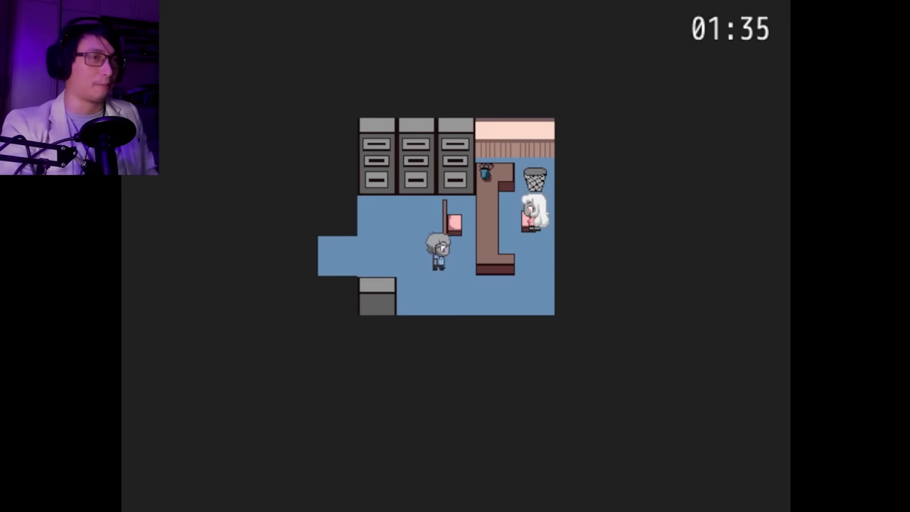
key("Right")
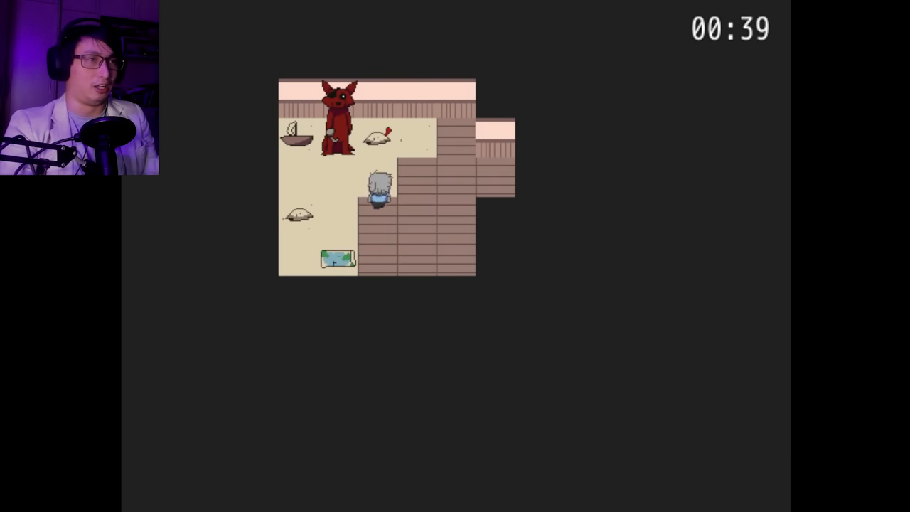
key("up")
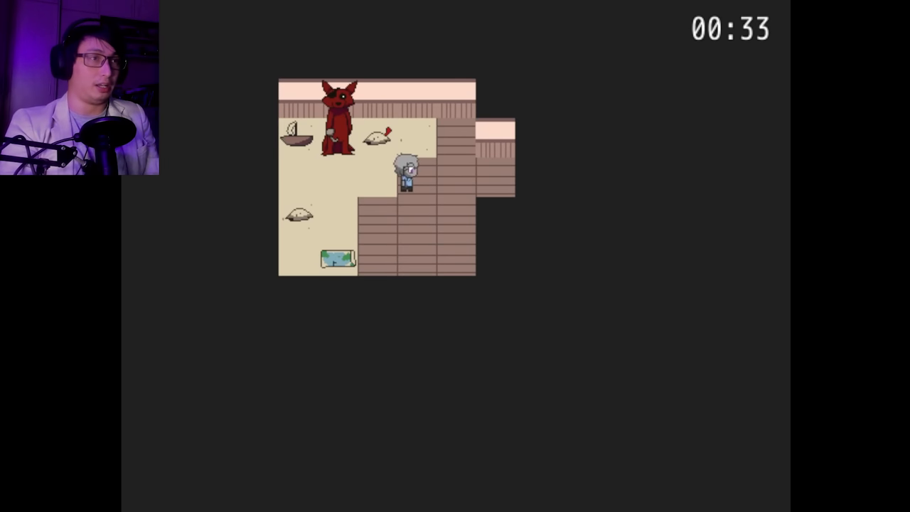
key("space")
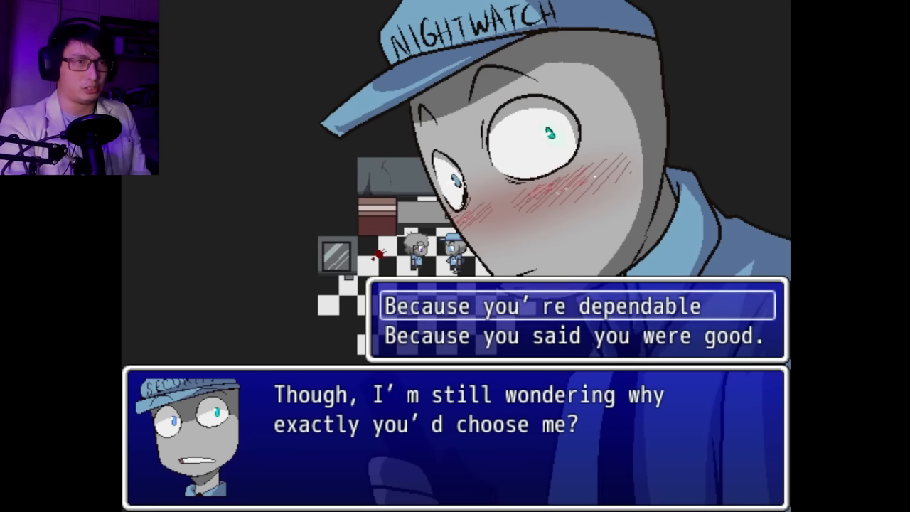
key("Down")
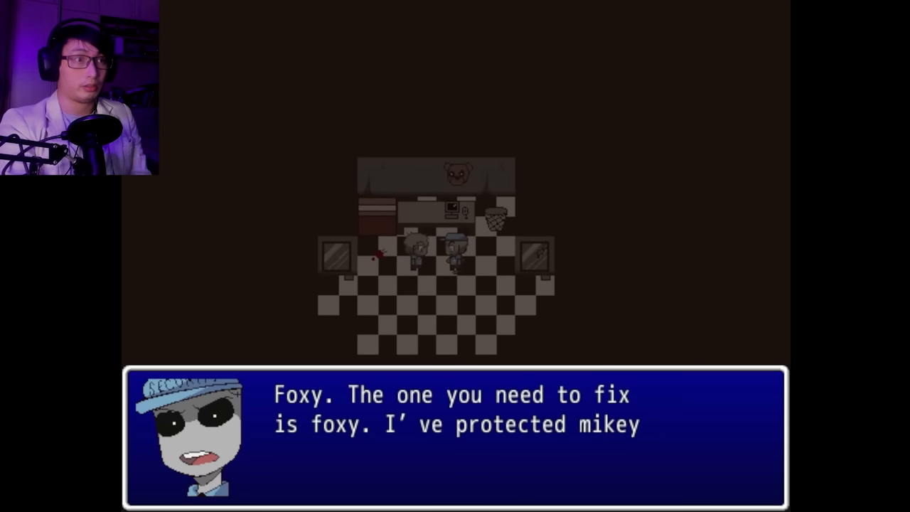
key("space")
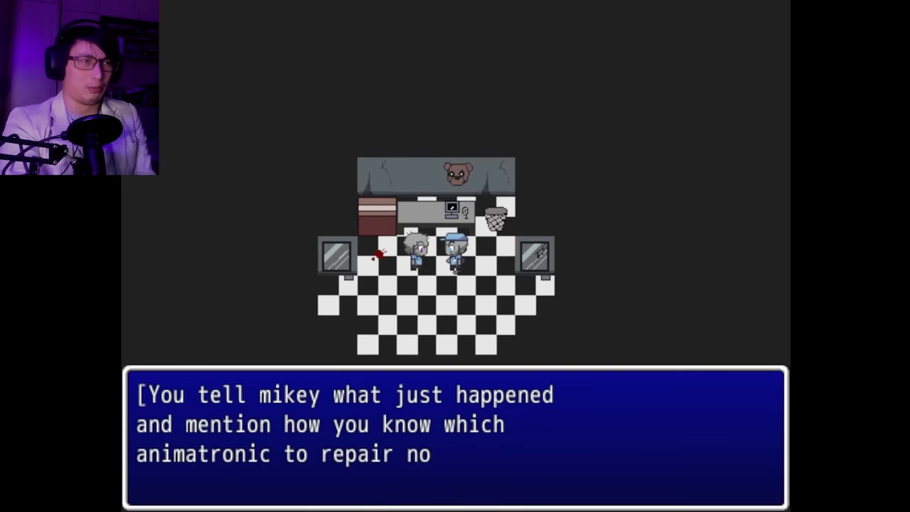
key("Return")
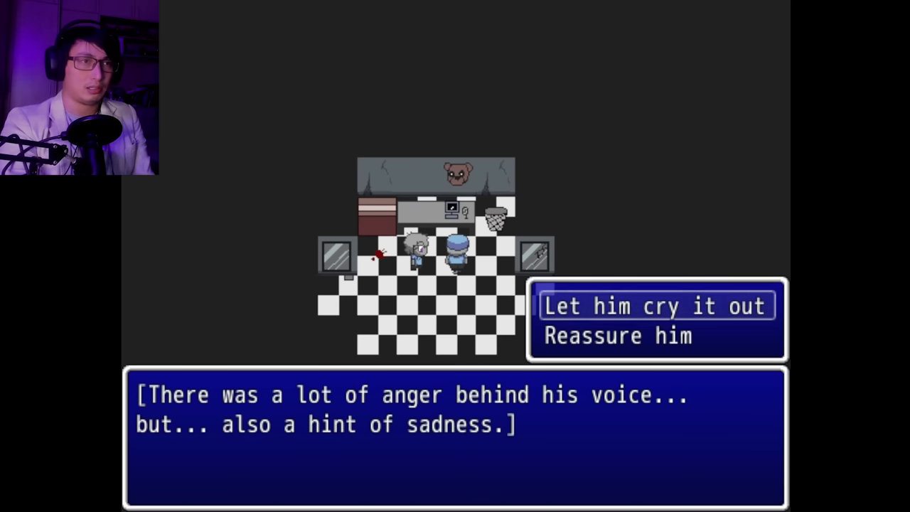
key("Down")
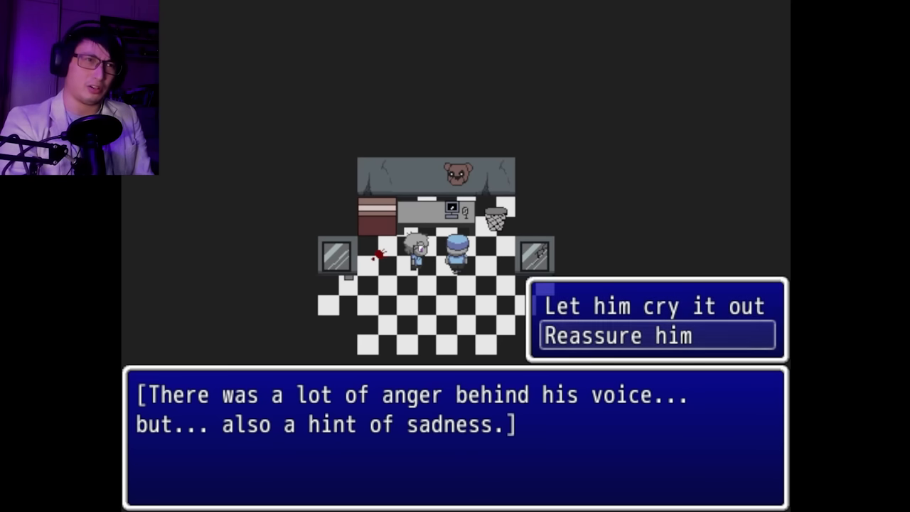
key("up")
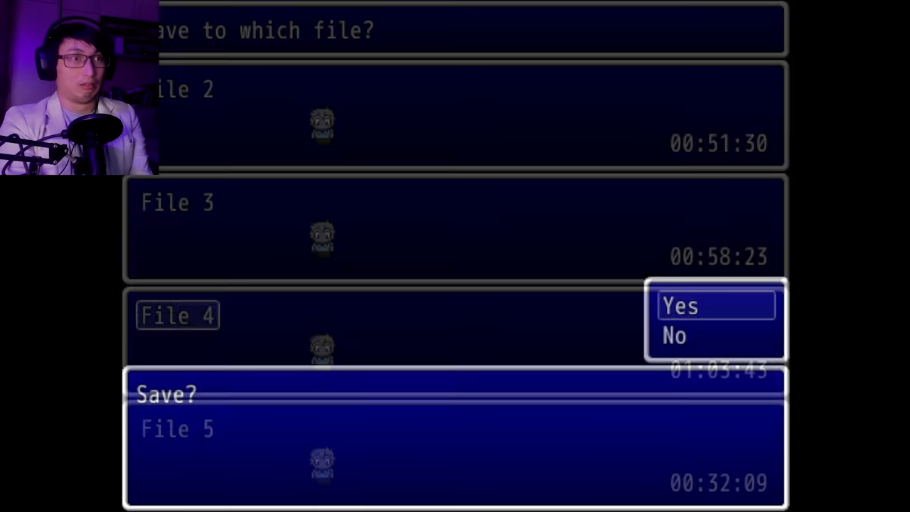
left_click(679, 305)
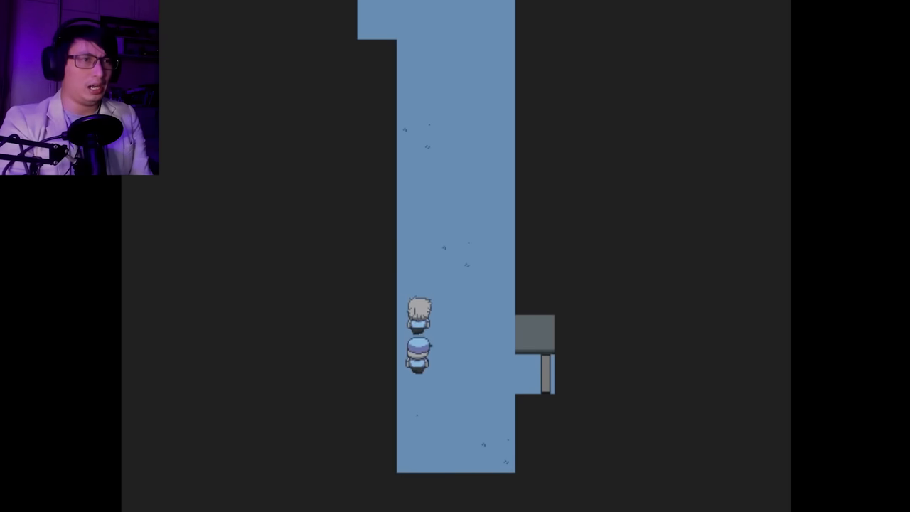
key("Up")
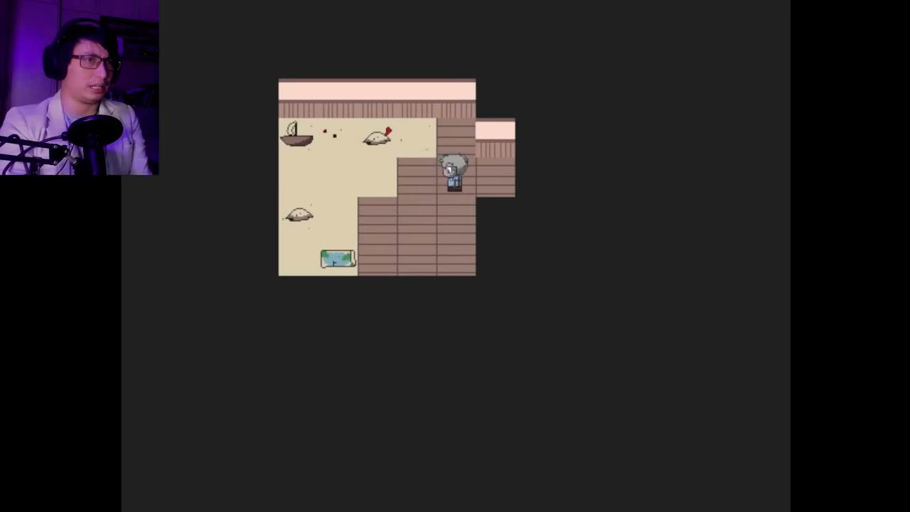
key("Down")
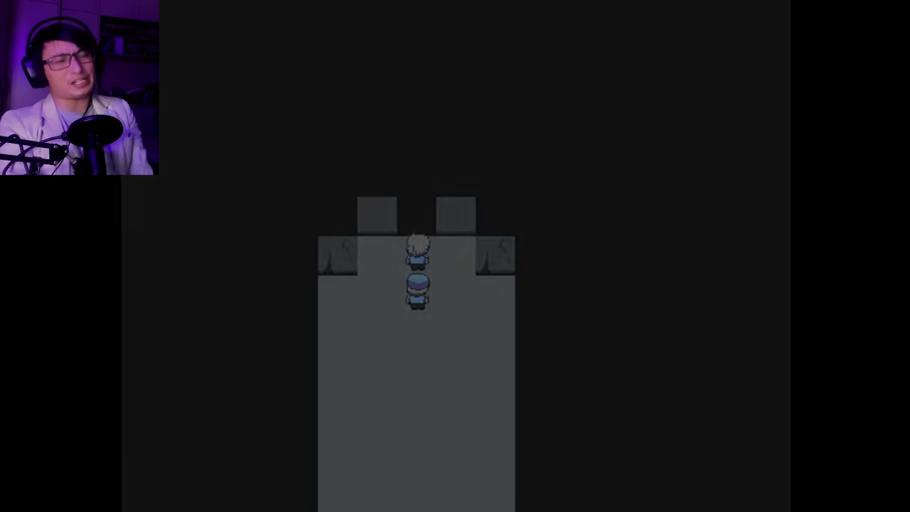
key("Up")
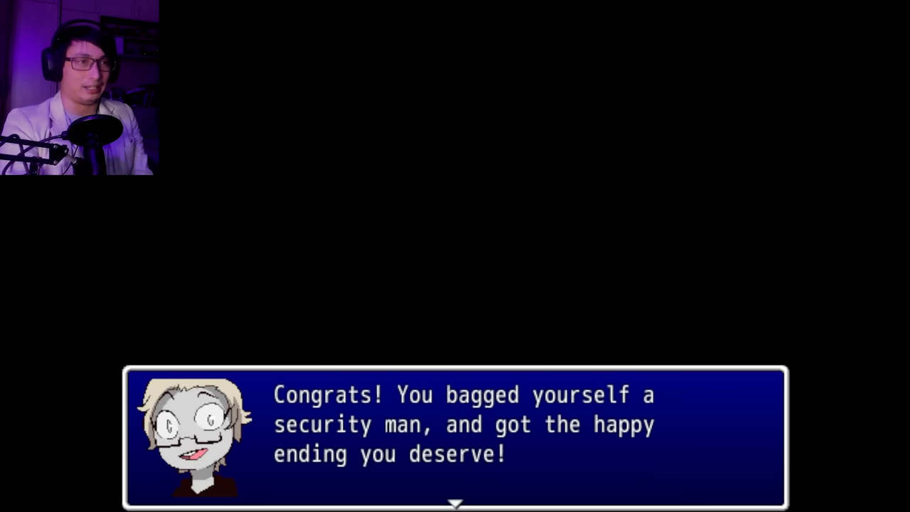
left_click(455, 434)
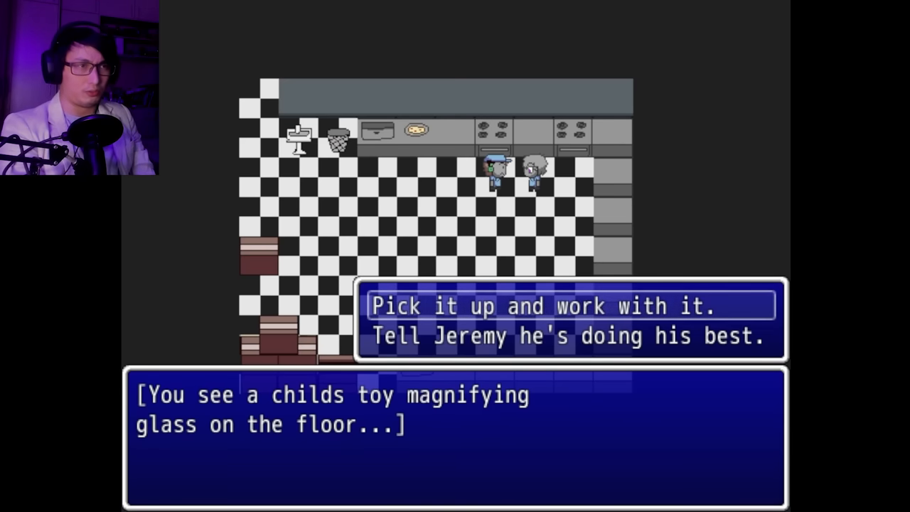
key("down")
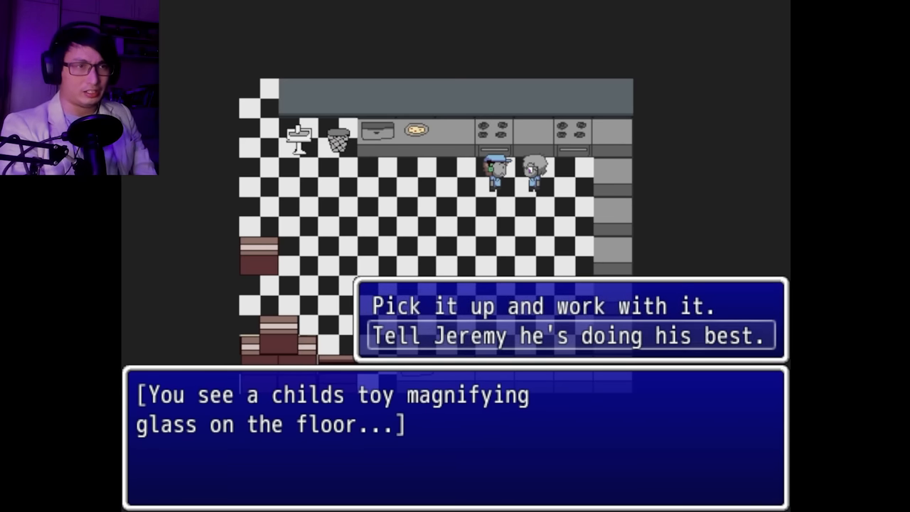
key("up")
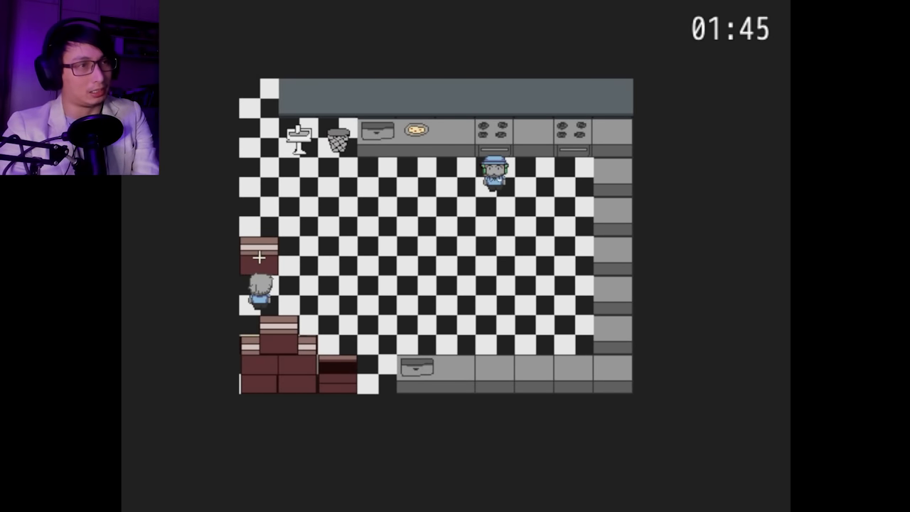
key("space")
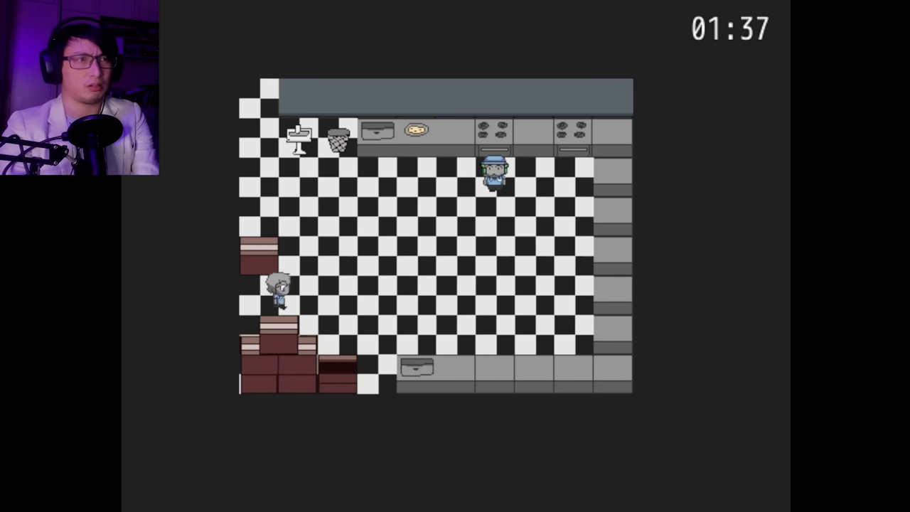
key("Right")
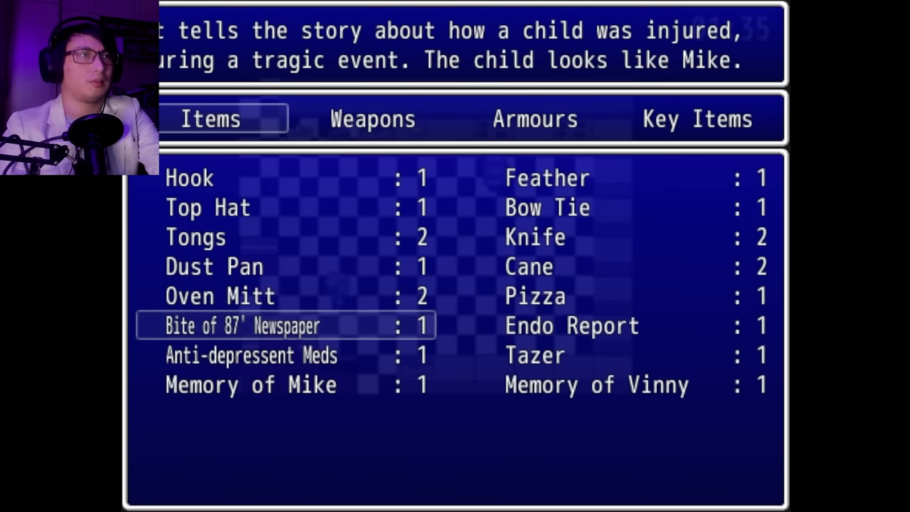
key("Down")
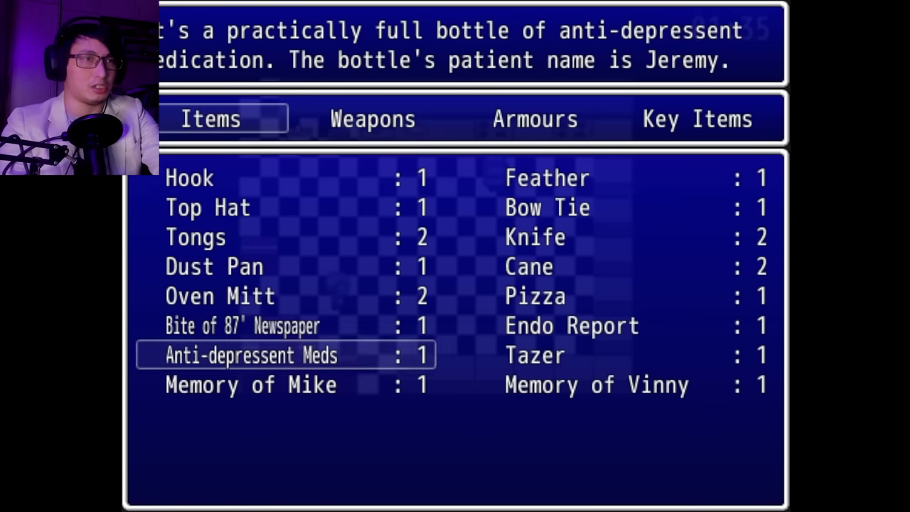
key("up")
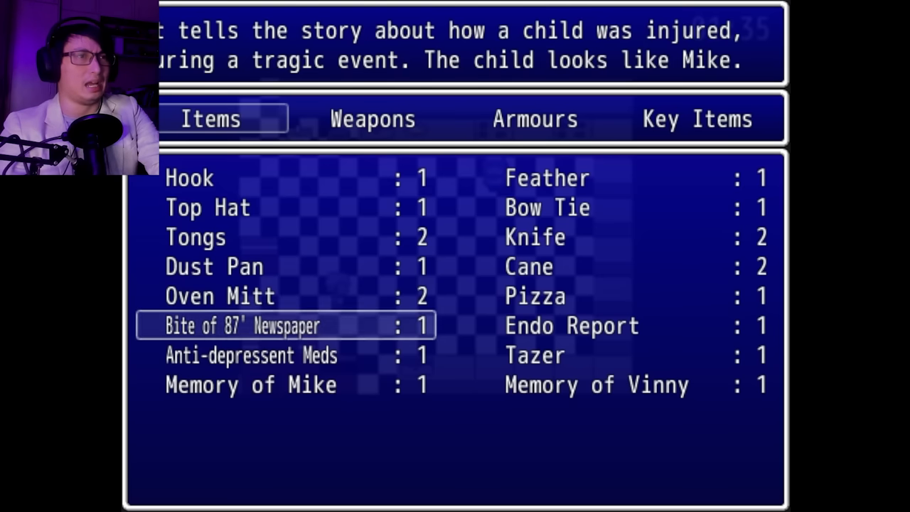
key("right")
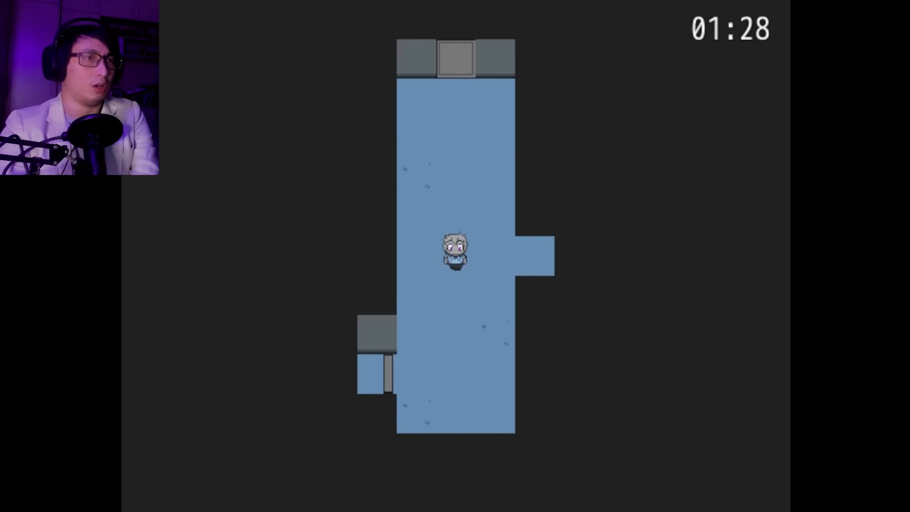
key("right")
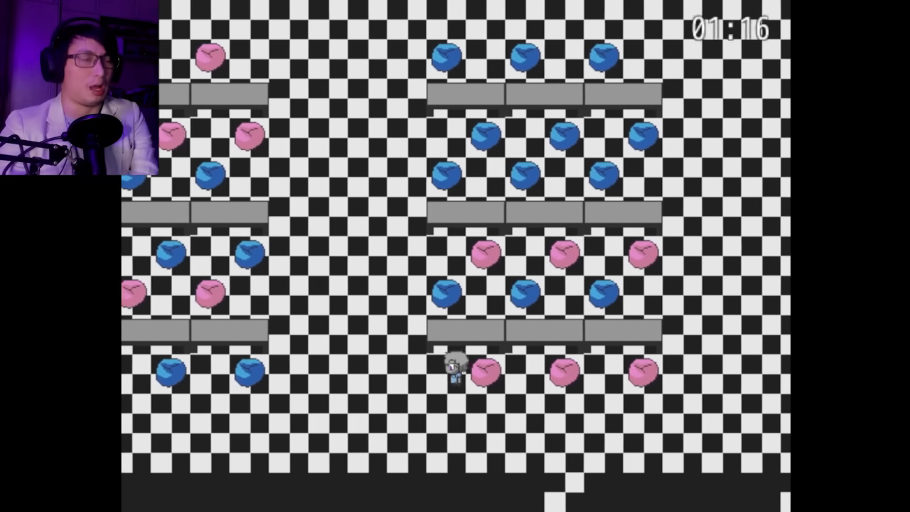
key("Up")
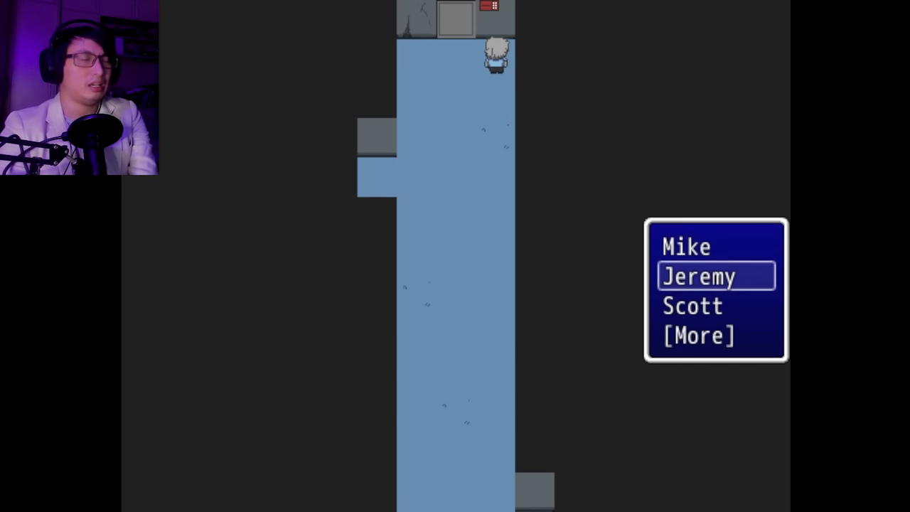
left_click(715, 276)
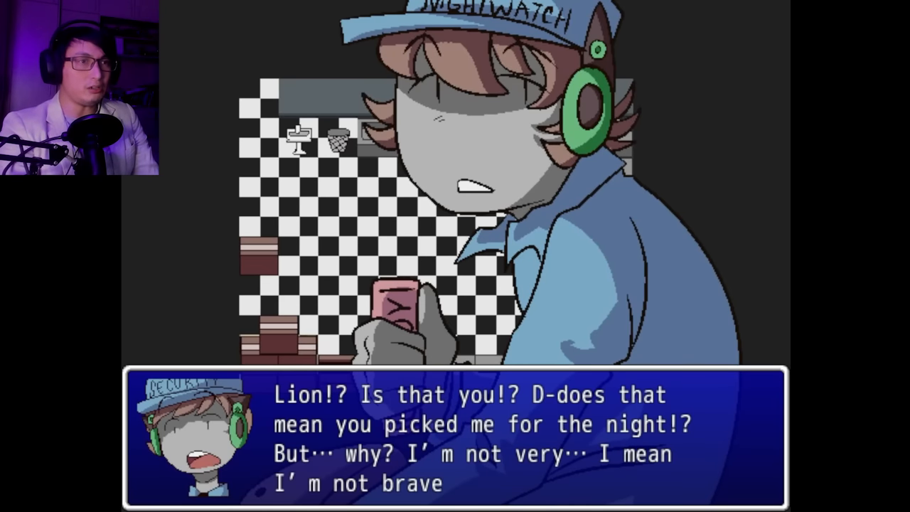
key("space")
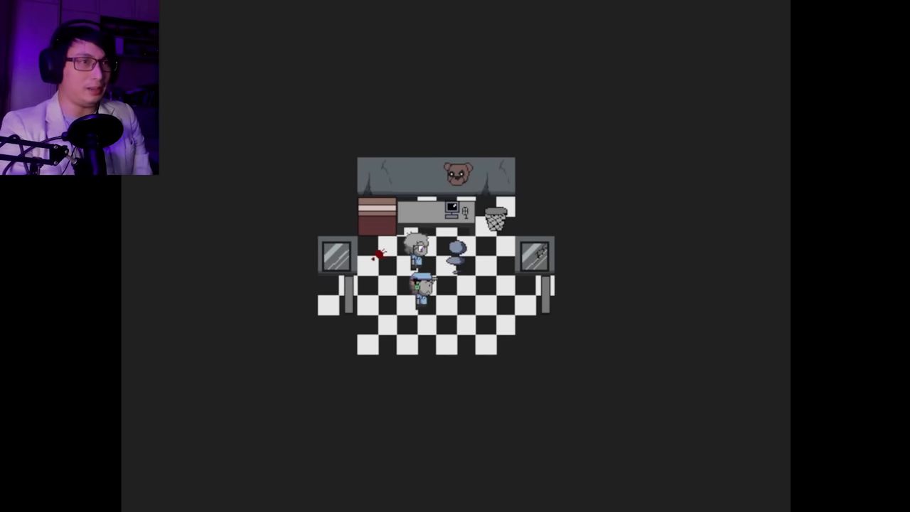
key("space")
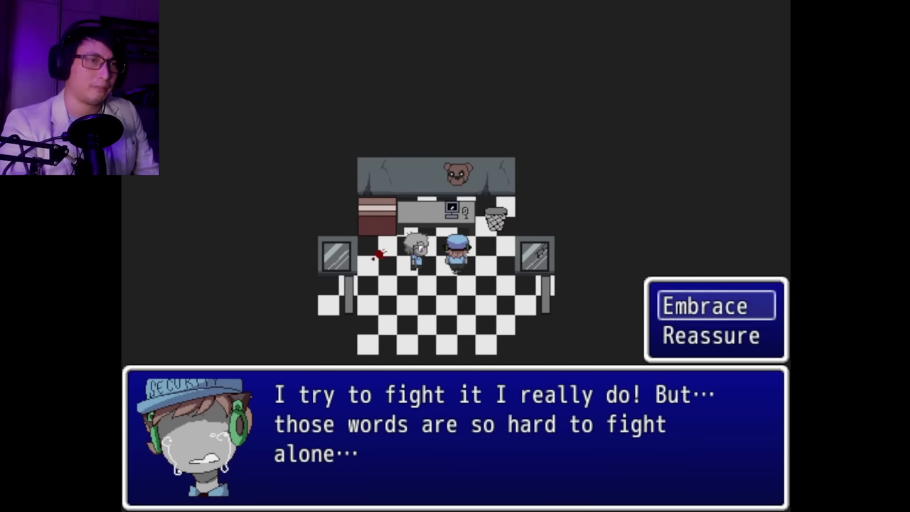
left_click(704, 306)
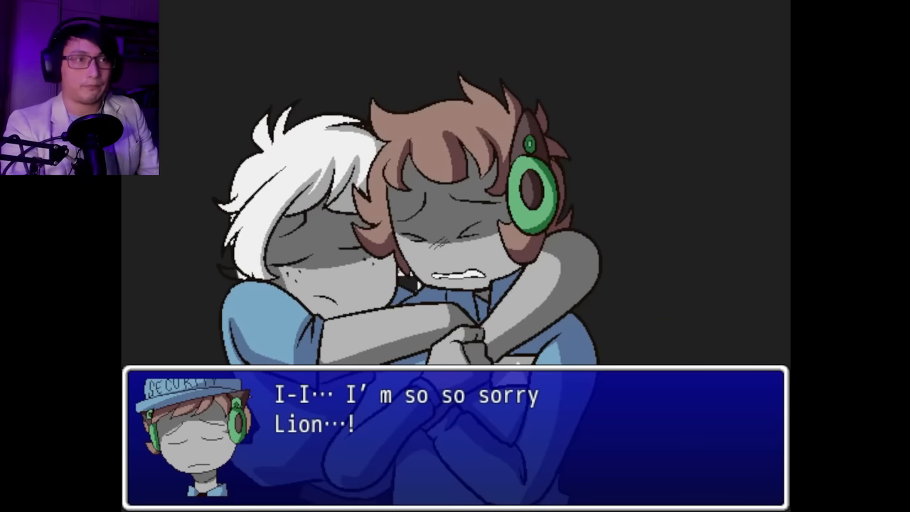